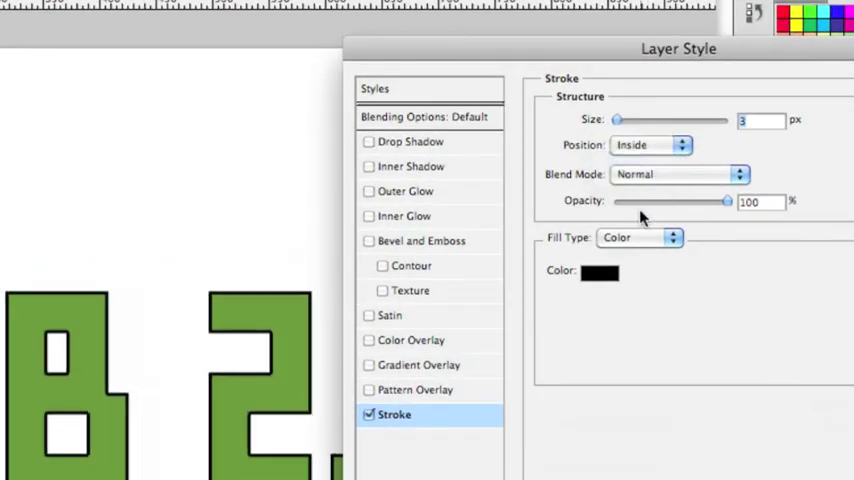
pyautogui.moveTo(665, 133)
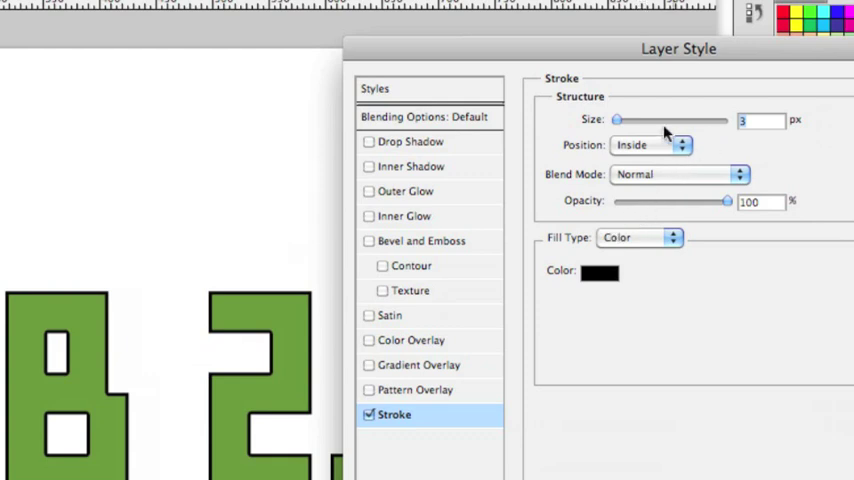
pyautogui.moveTo(723, 140)
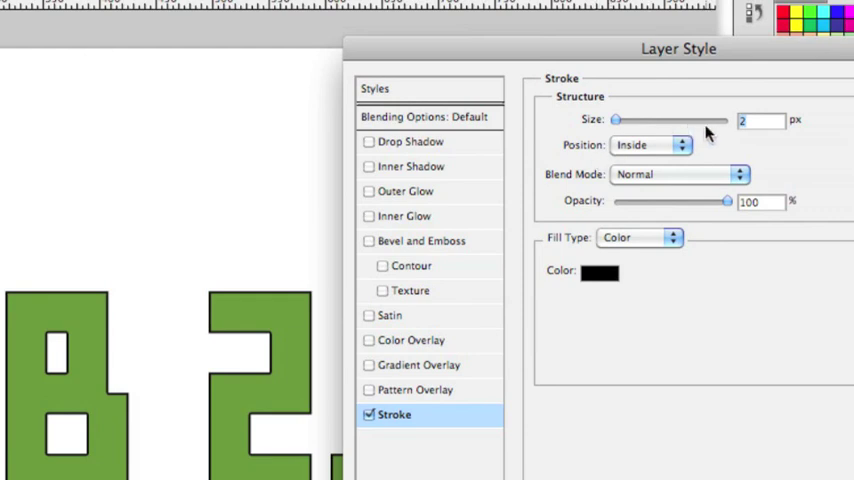
pyautogui.moveTo(617, 252)
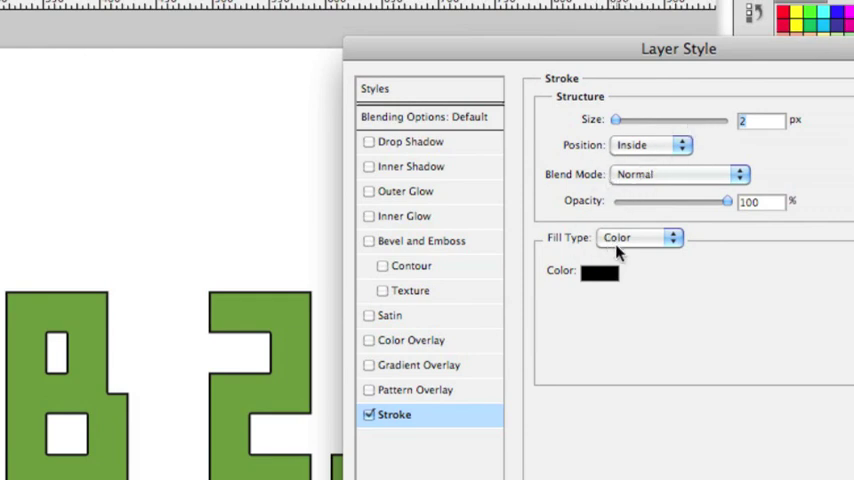
pyautogui.moveTo(567, 192)
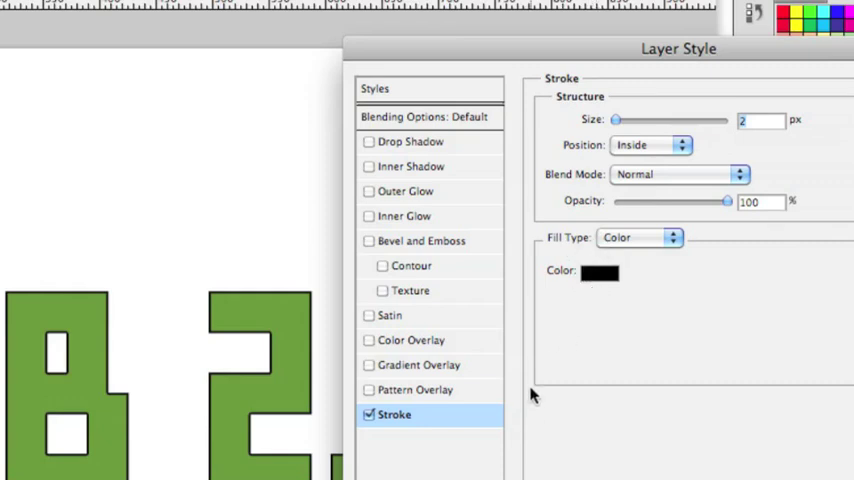
pyautogui.moveTo(538, 382)
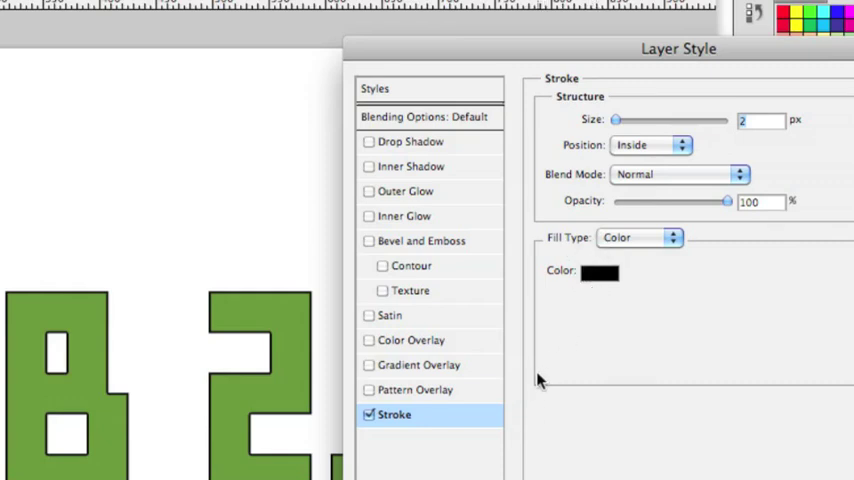
pyautogui.moveTo(492, 252)
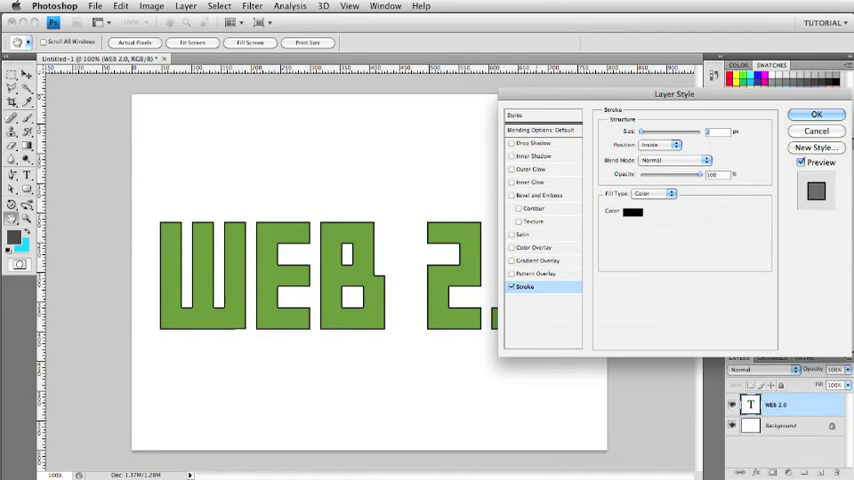
# Enable Inner Glow with Normal blend mode at 100% opacity and bring up its colour swatch.
pyautogui.click(530, 178)
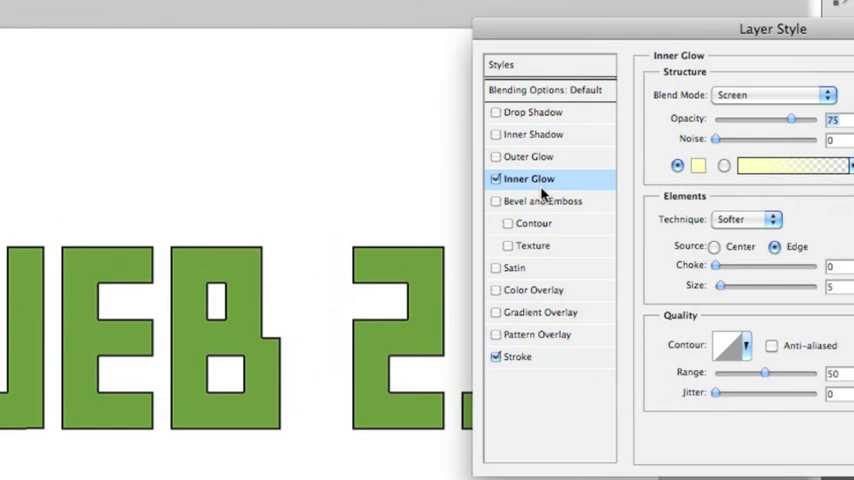
pyautogui.moveTo(538, 197)
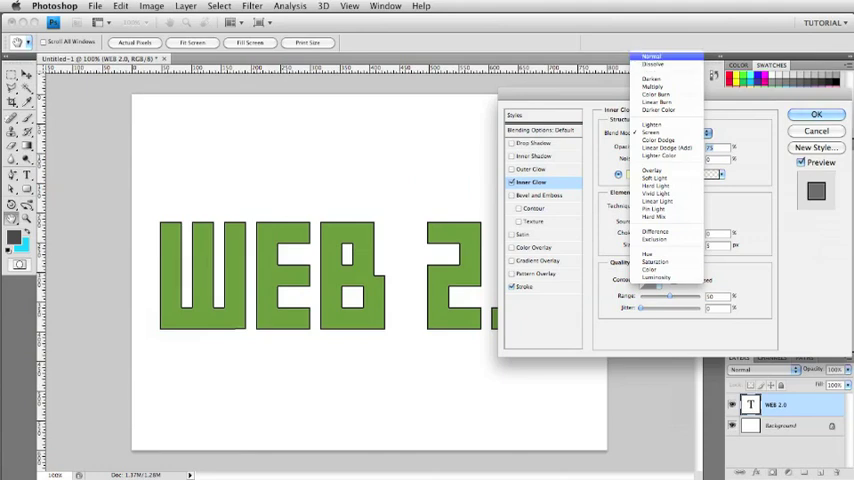
pyautogui.click(651, 56)
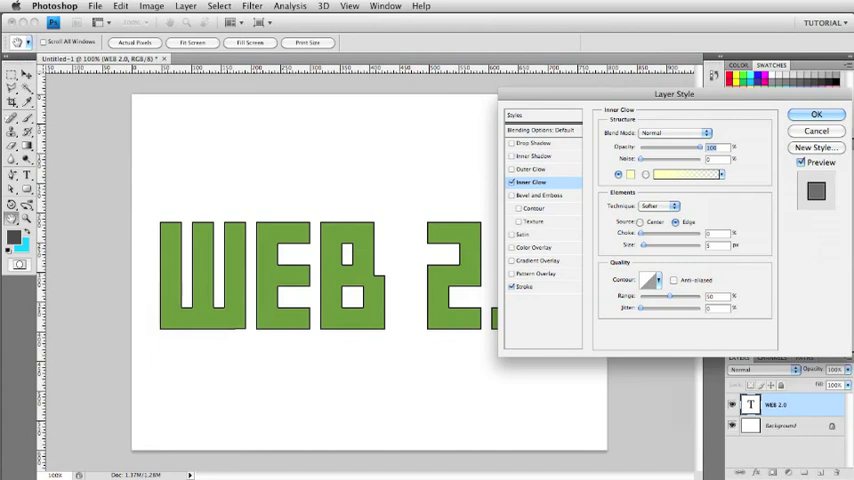
pyautogui.click(695, 174)
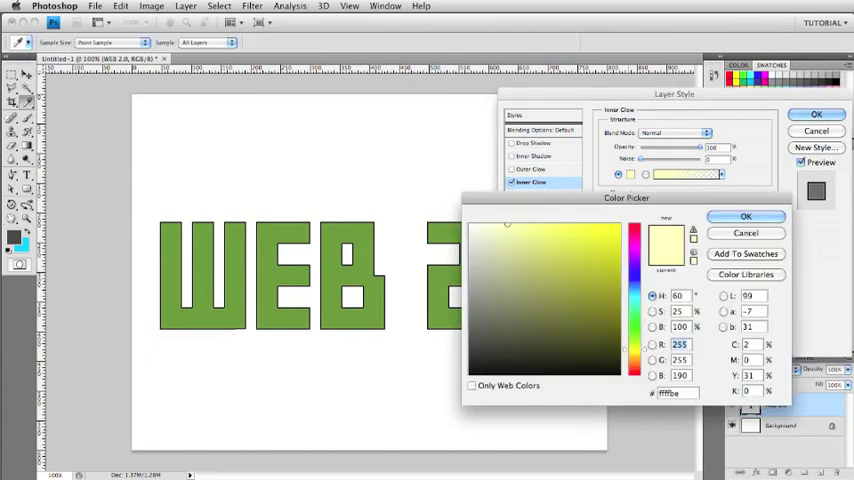
# Choose pure white (#ffffff) as the inner glow colour and confirm it.
pyautogui.click(475, 228)
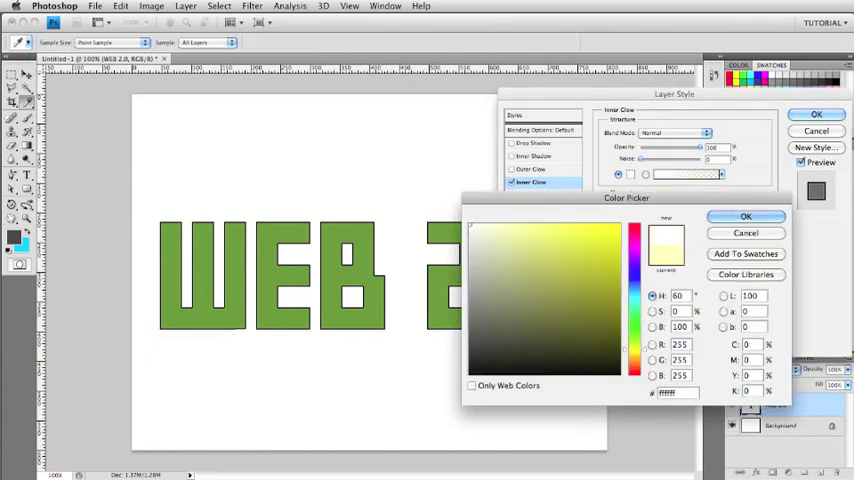
pyautogui.click(745, 217)
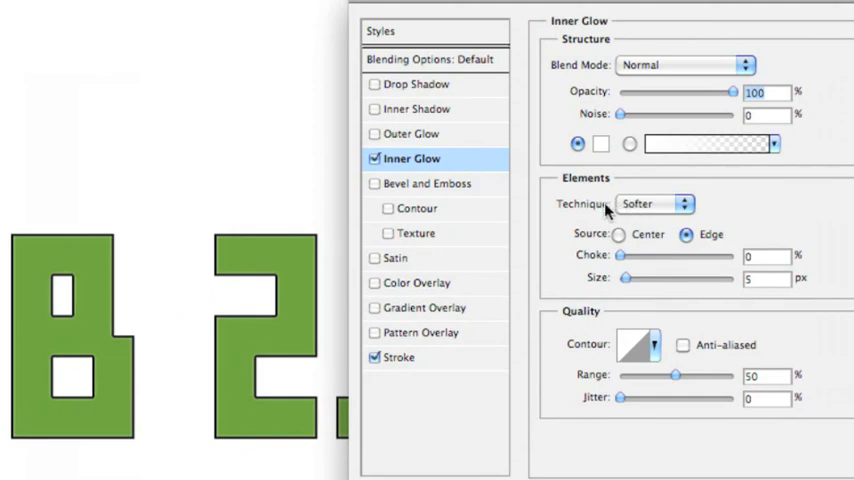
# Set the inner glow technique to Precise for a crisp inner outline.
pyautogui.click(655, 203)
pyautogui.write('4')
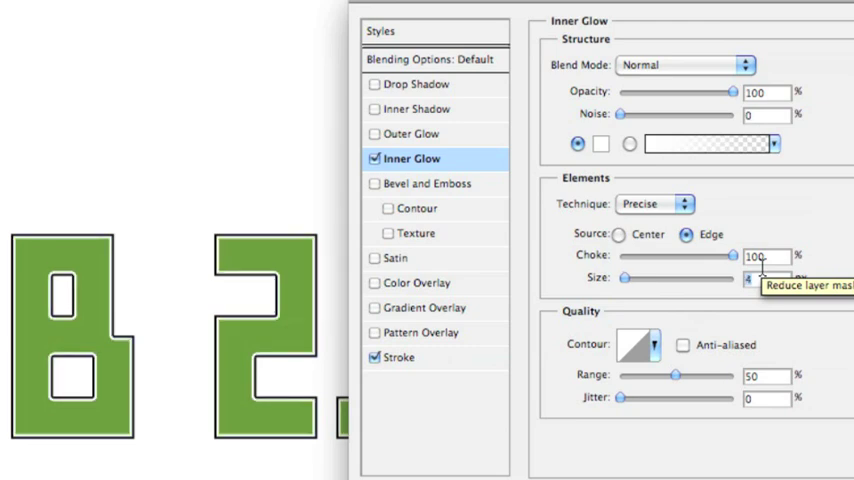
pyautogui.moveTo(702, 238)
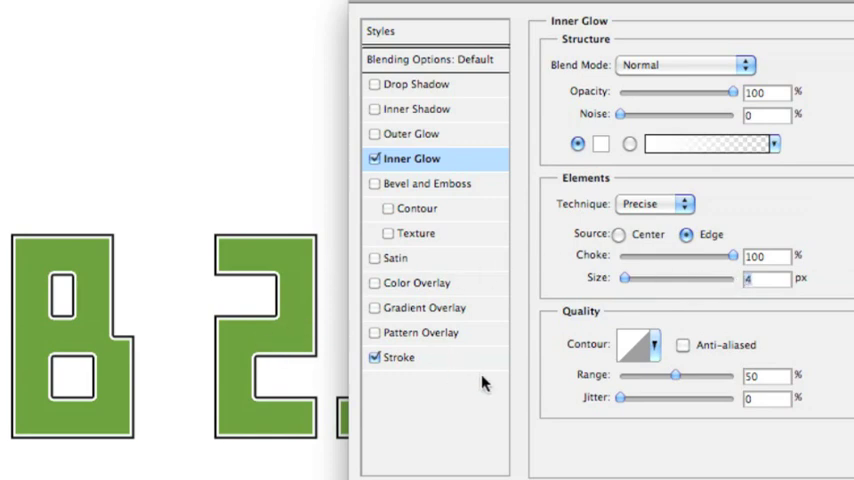
pyautogui.moveTo(484, 385)
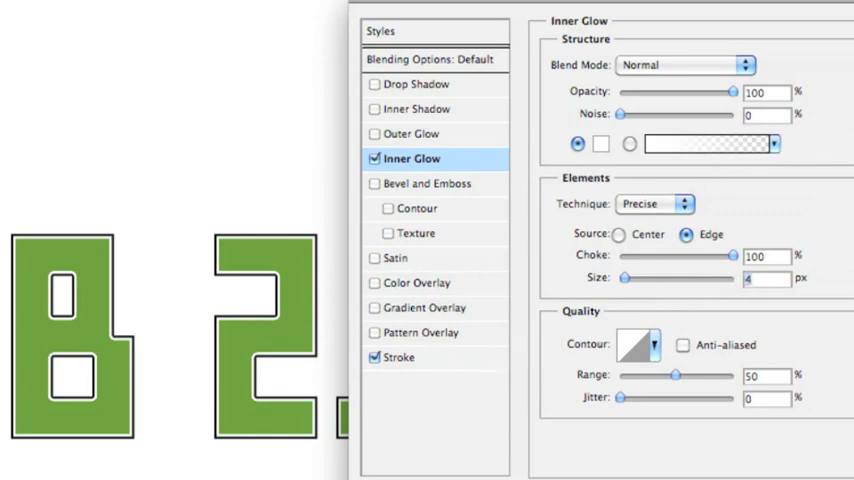